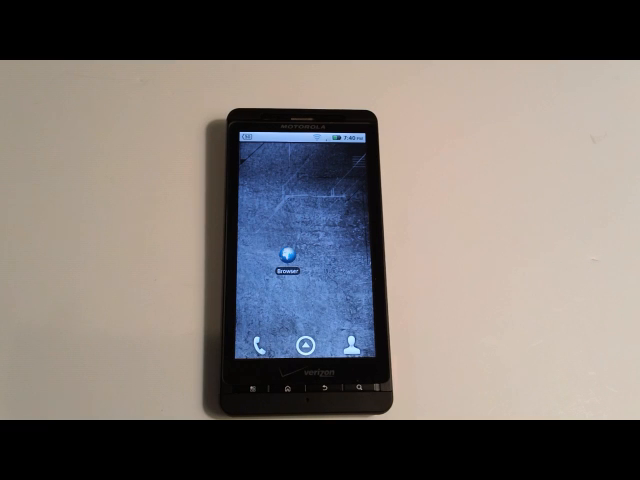
Launch Android Browser from the home screen
{"action": "left_click", "coordinate": [290, 255]}
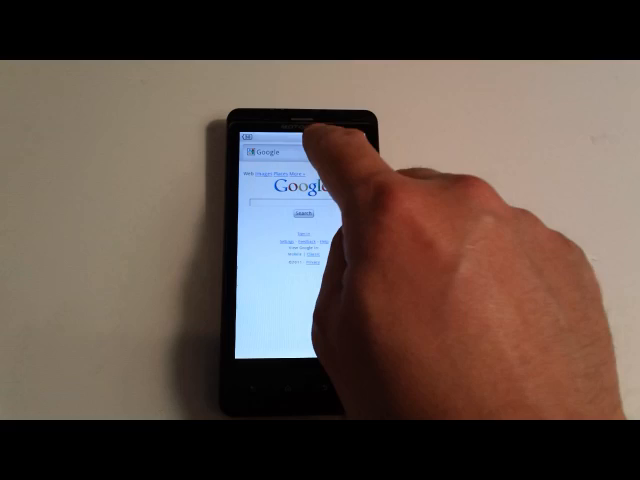
Enter about:debug in the address bar to unlock hidden debug options
{"action": "left_click", "coordinate": [290, 152]}
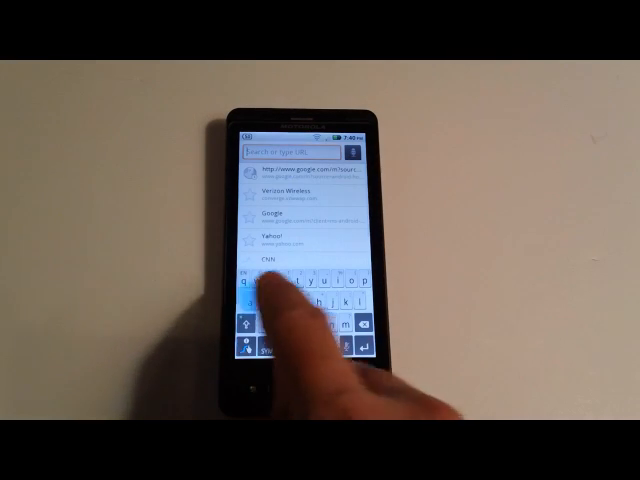
{"action": "type", "text": "about:"}
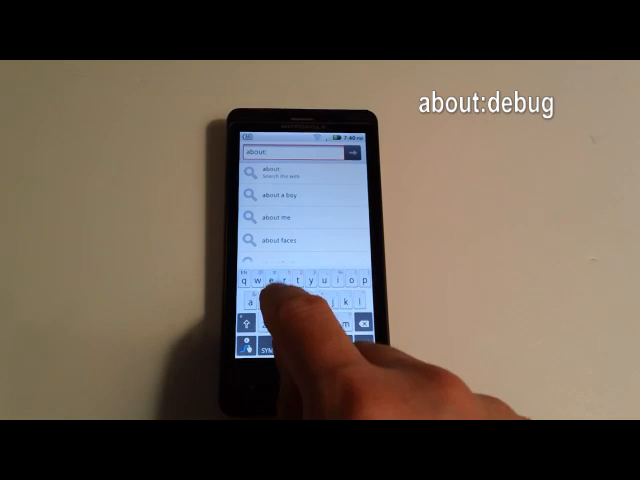
{"action": "type", "text": "debu"}
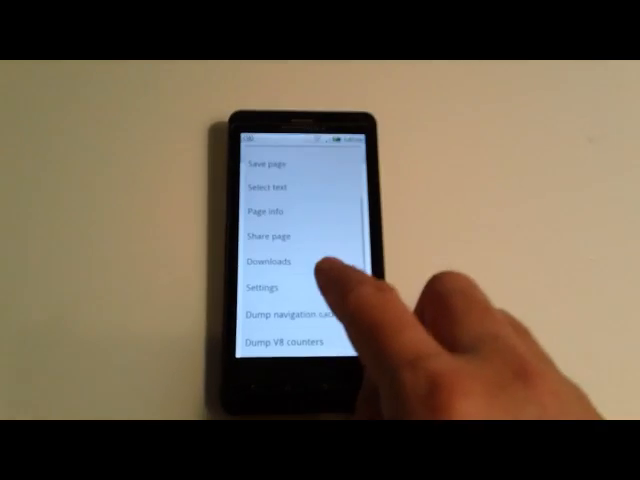
Set the browser's UAString to Desktop in Settings and return to Google
{"action": "left_click", "coordinate": [271, 288]}
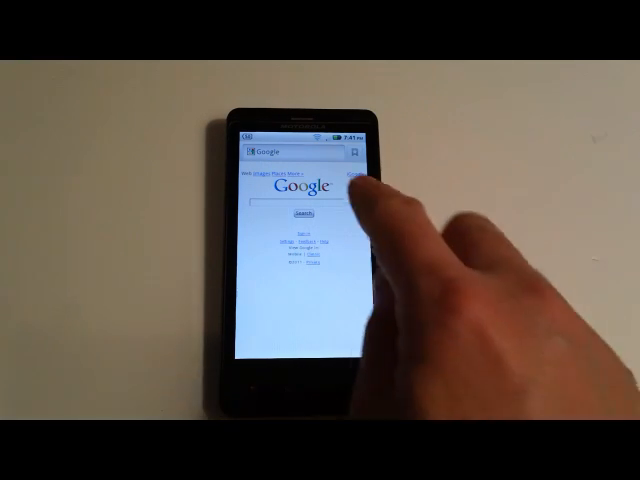
Load cnet.com from the address bar
{"action": "left_click", "coordinate": [295, 152]}
{"action": "type", "text": "cnet.com"}
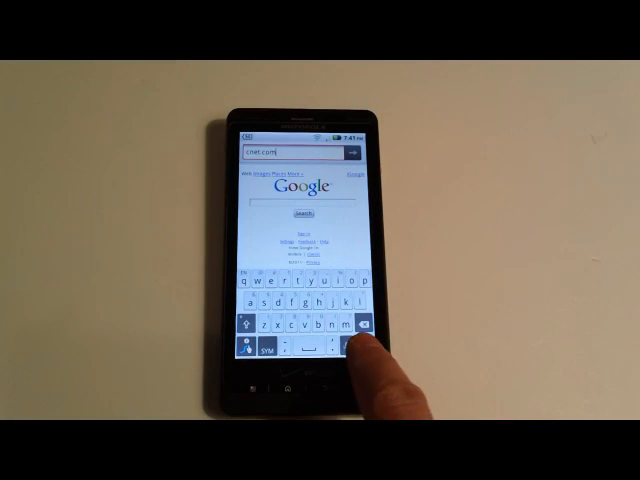
{"action": "left_click", "coordinate": [358, 346]}
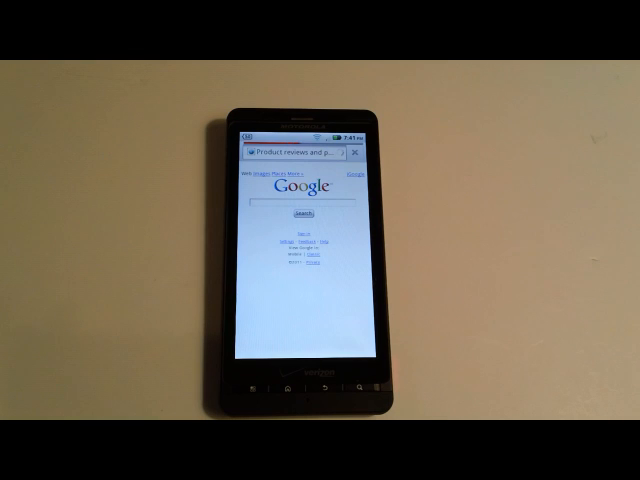